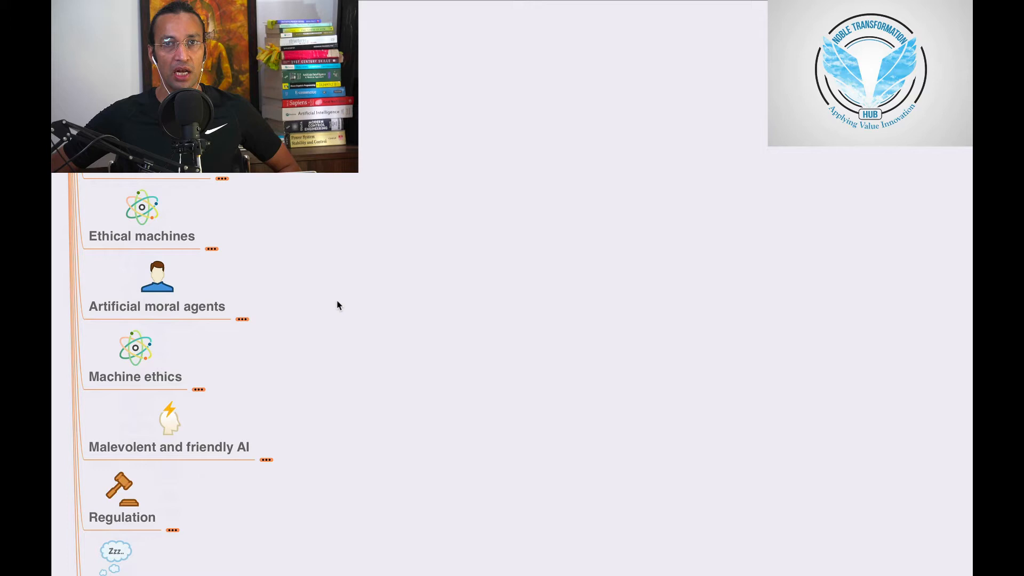
Step: Expand the Artificial moral agents branch to reveal Wendell Wallach and his AMA and Moral Machines notes
click(242, 319)
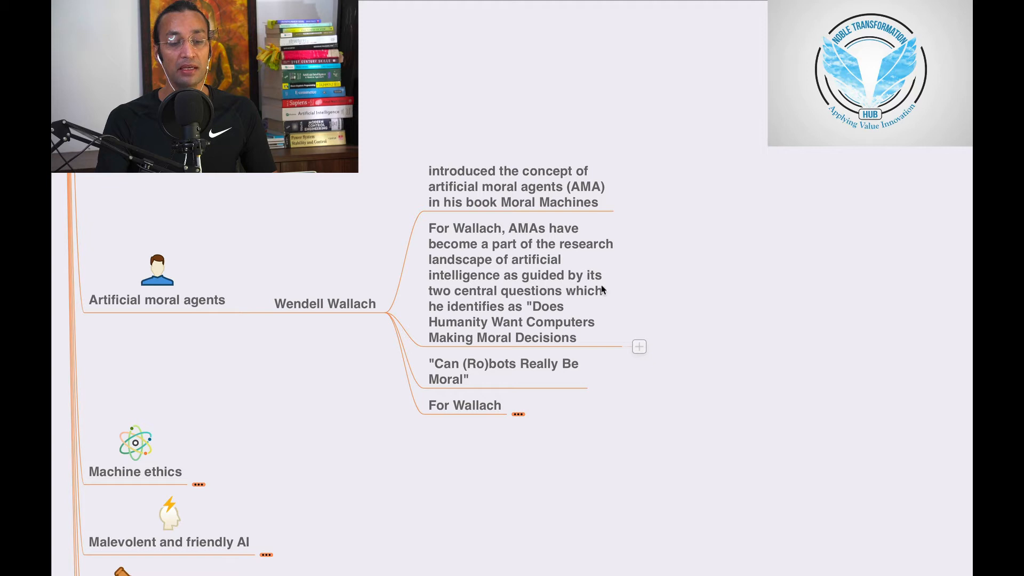
mouse_move(587, 304)
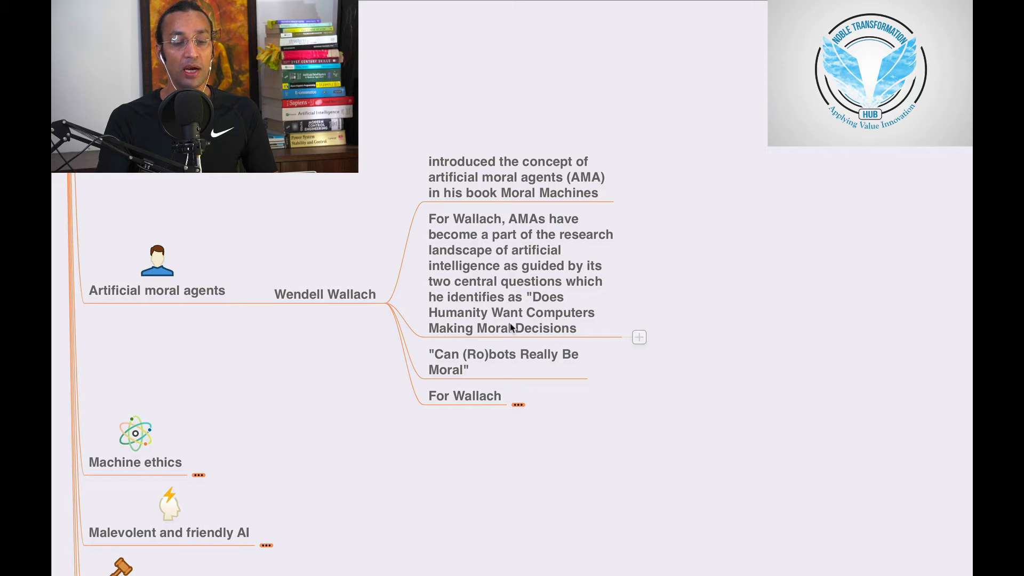
mouse_move(525, 308)
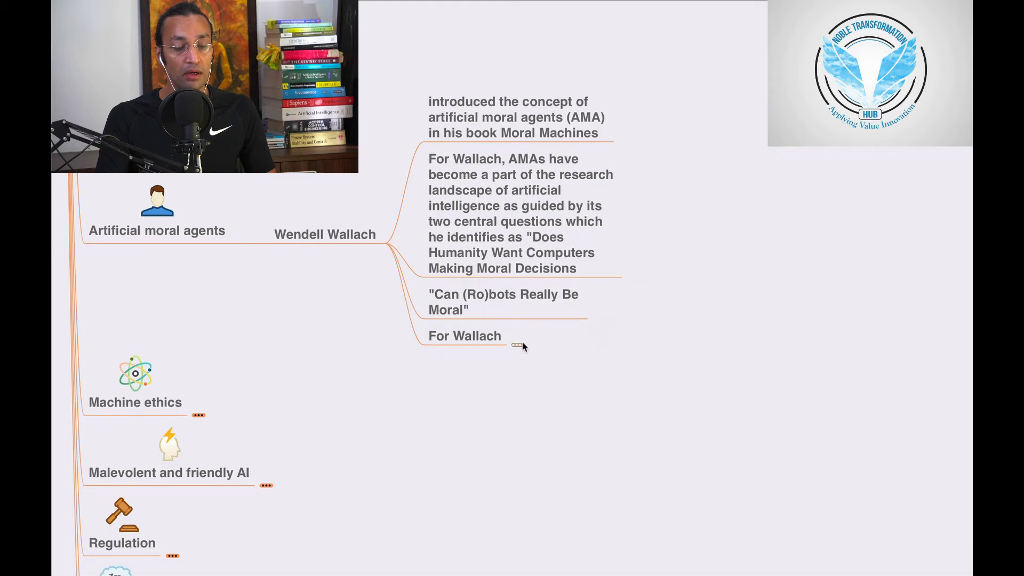
Step: Expand For Wallach to show its note on whether machines can demonstrate moral behavior
click(517, 338)
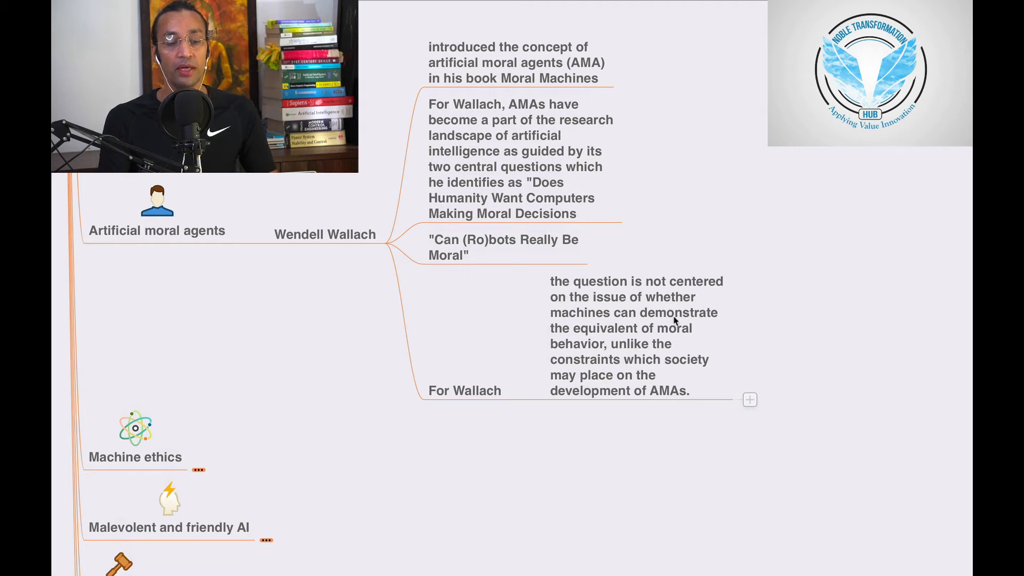
mouse_move(662, 339)
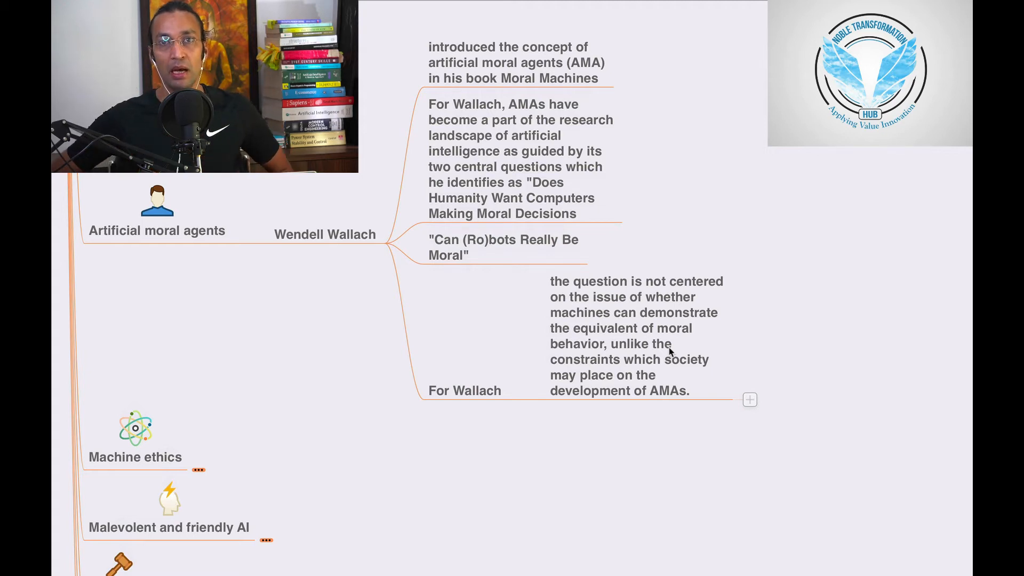
mouse_move(665, 366)
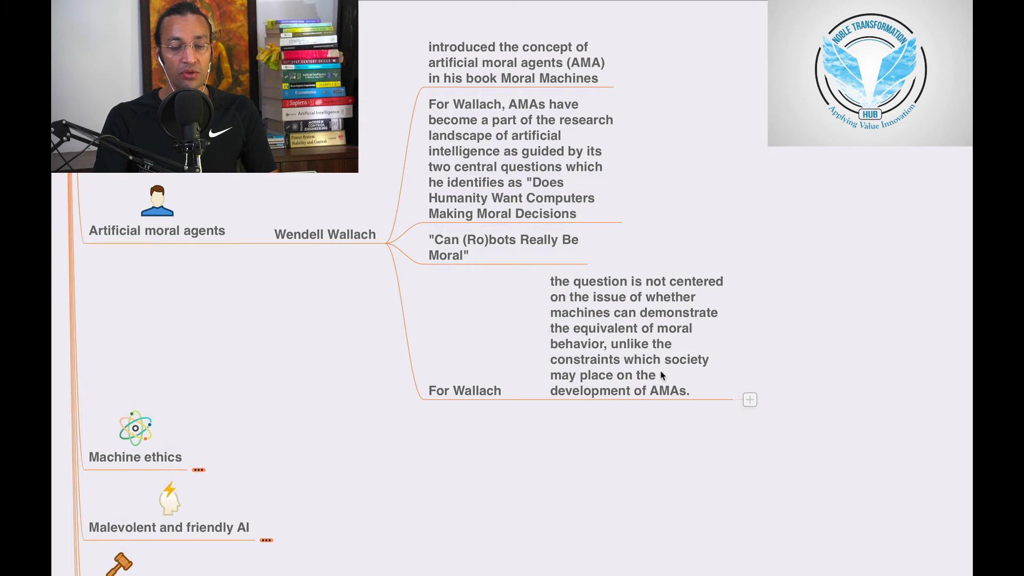
mouse_move(643, 403)
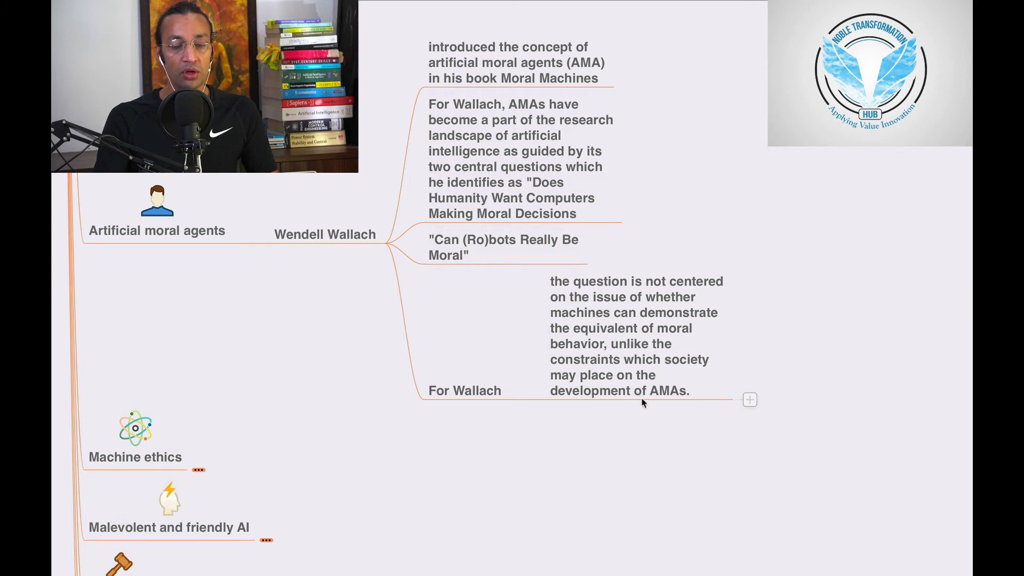